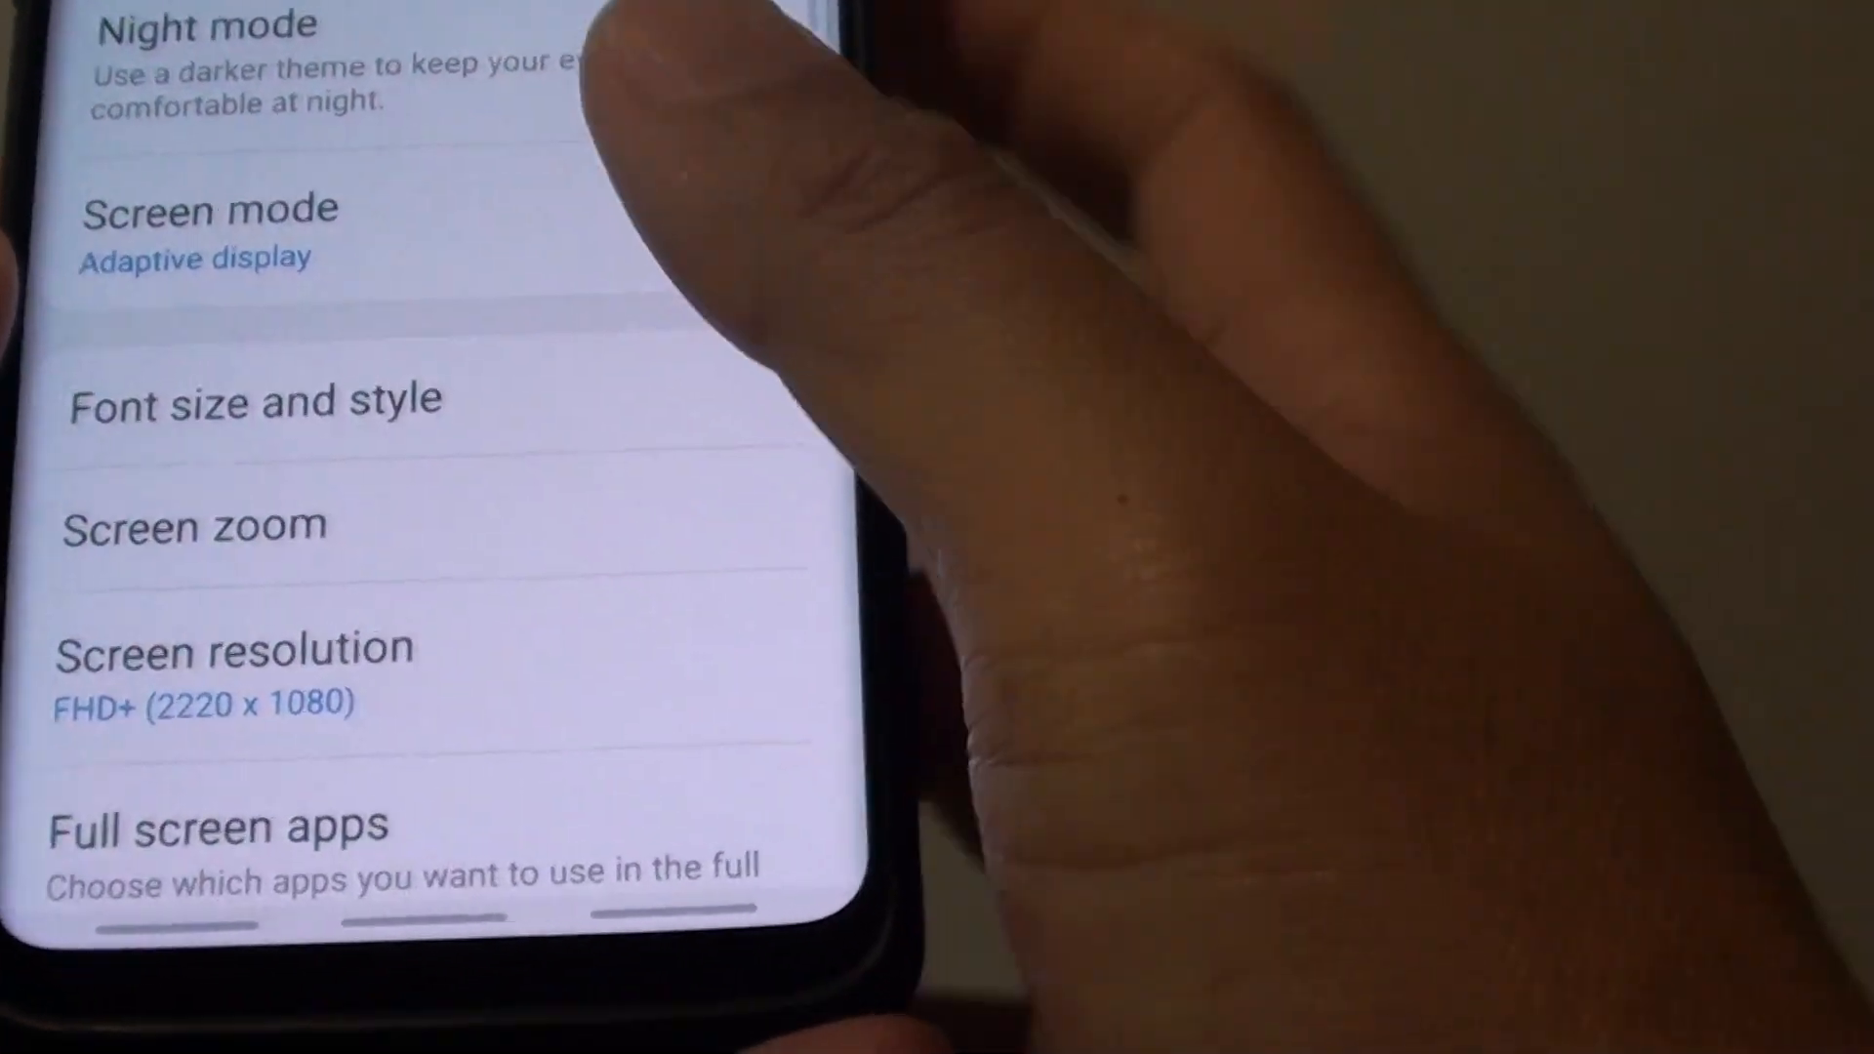
scroll(down, 3)
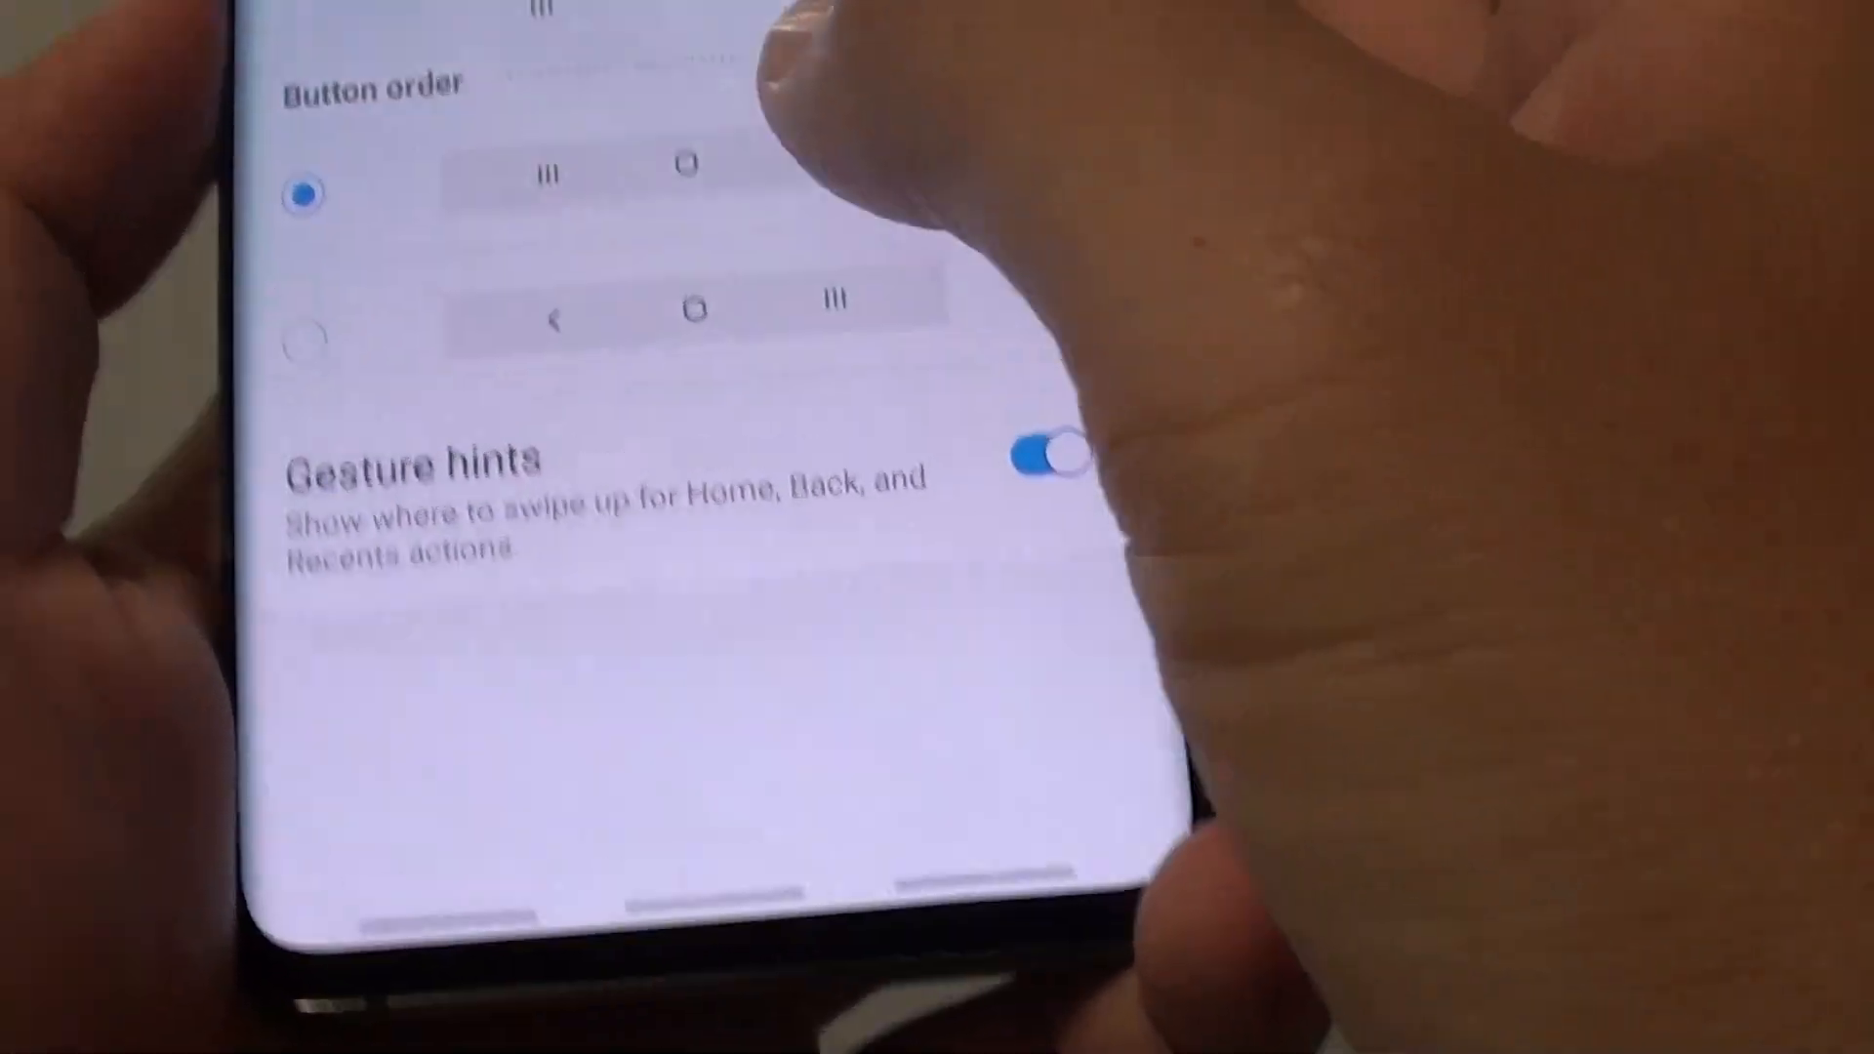
scroll(down, 3)
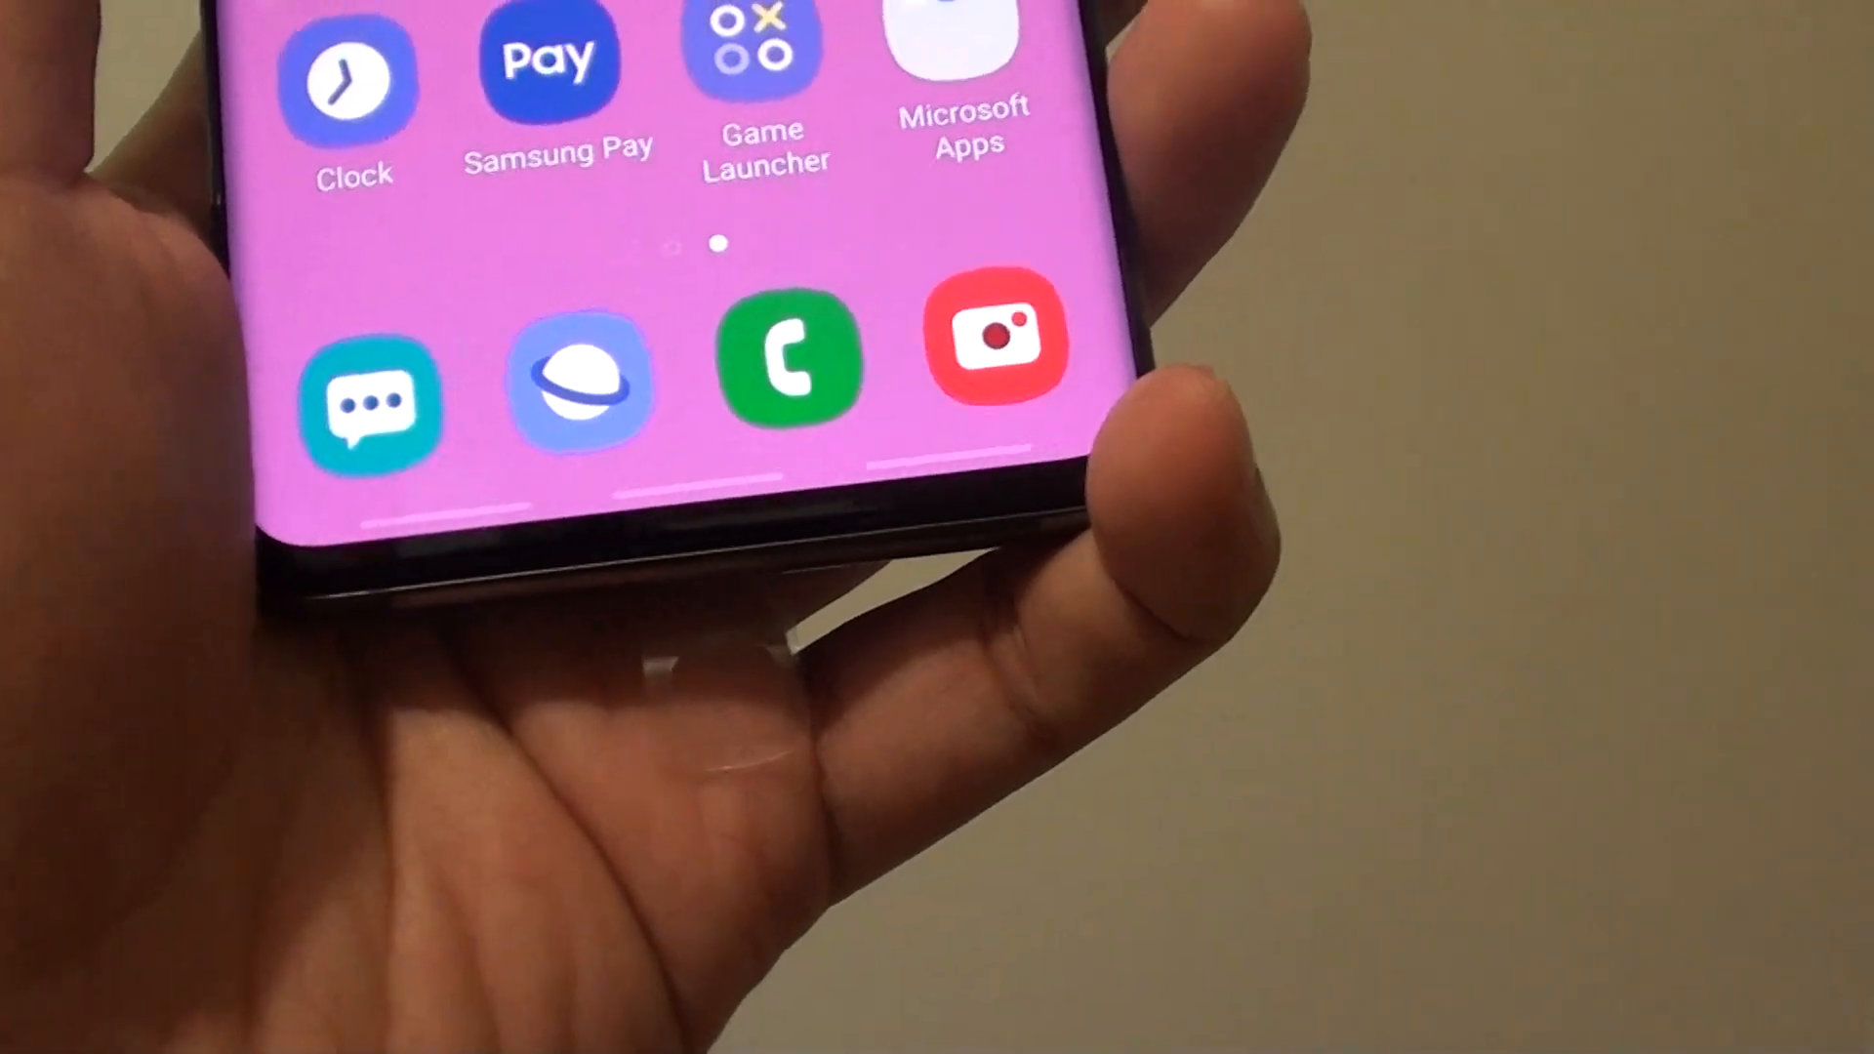
scroll(down, 3)
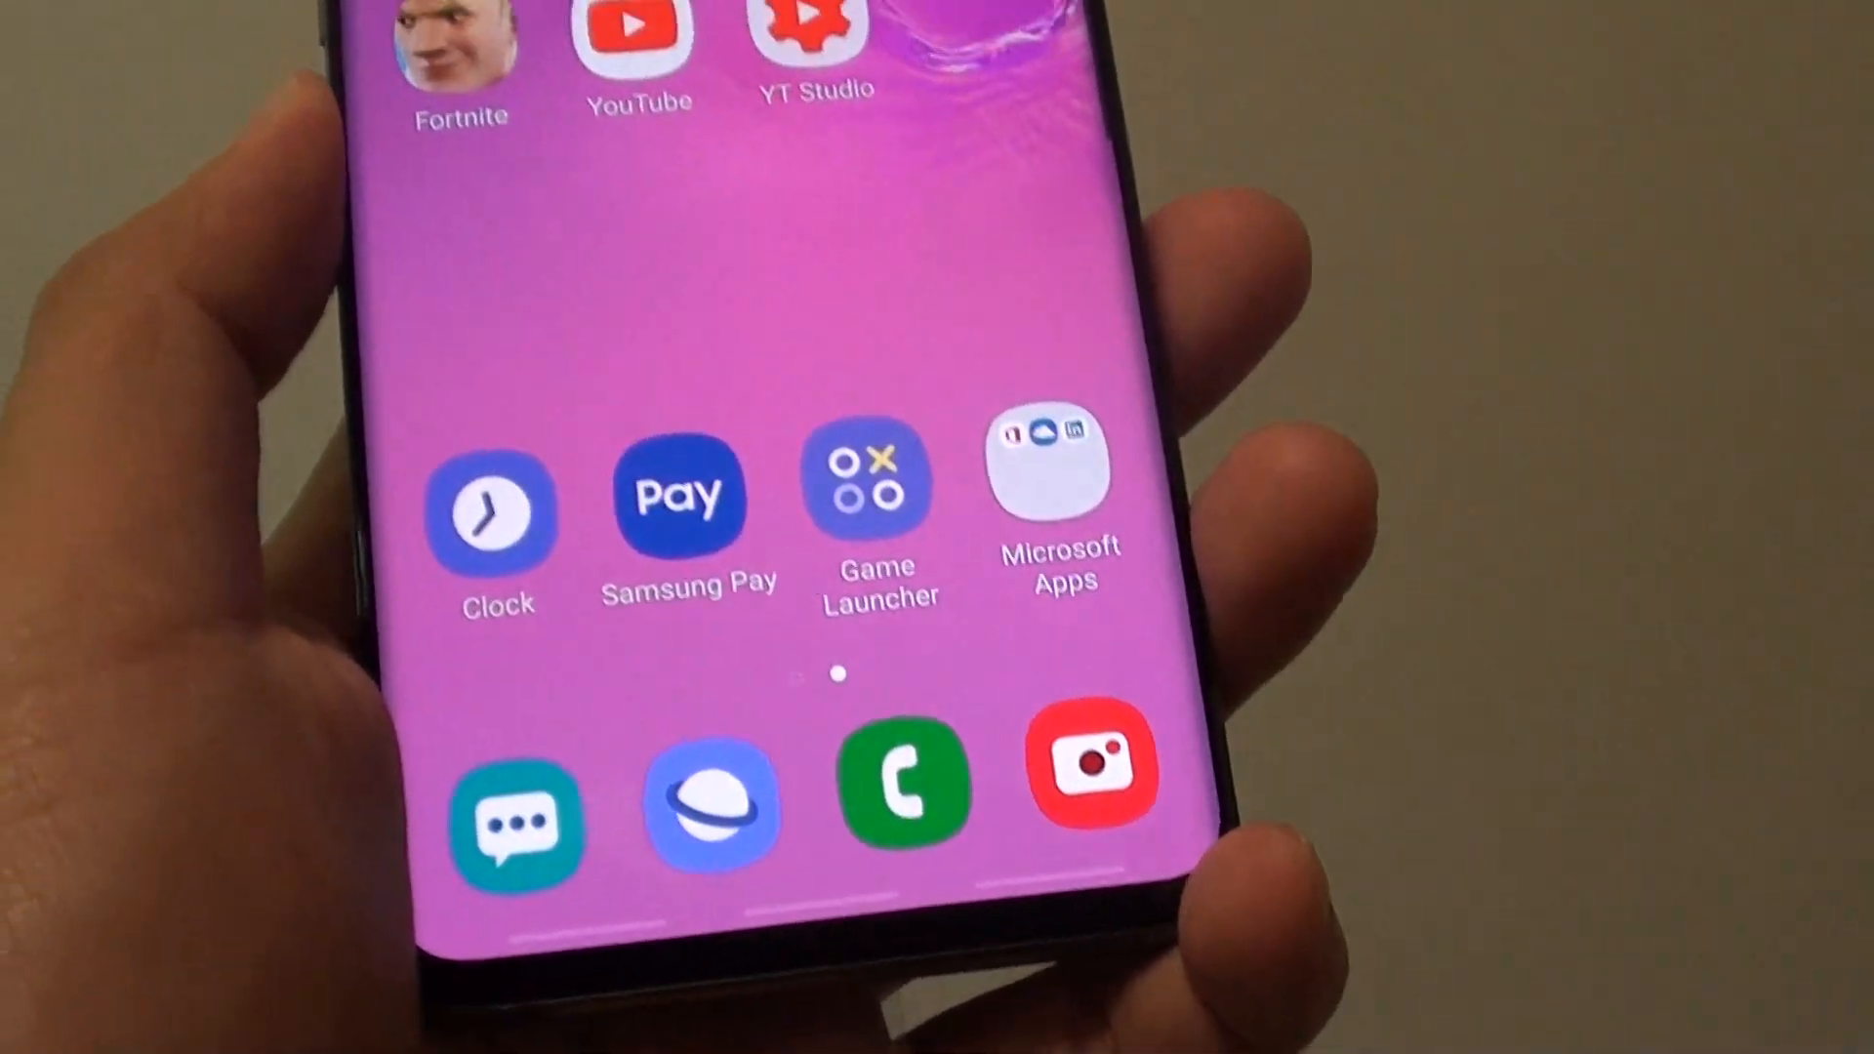